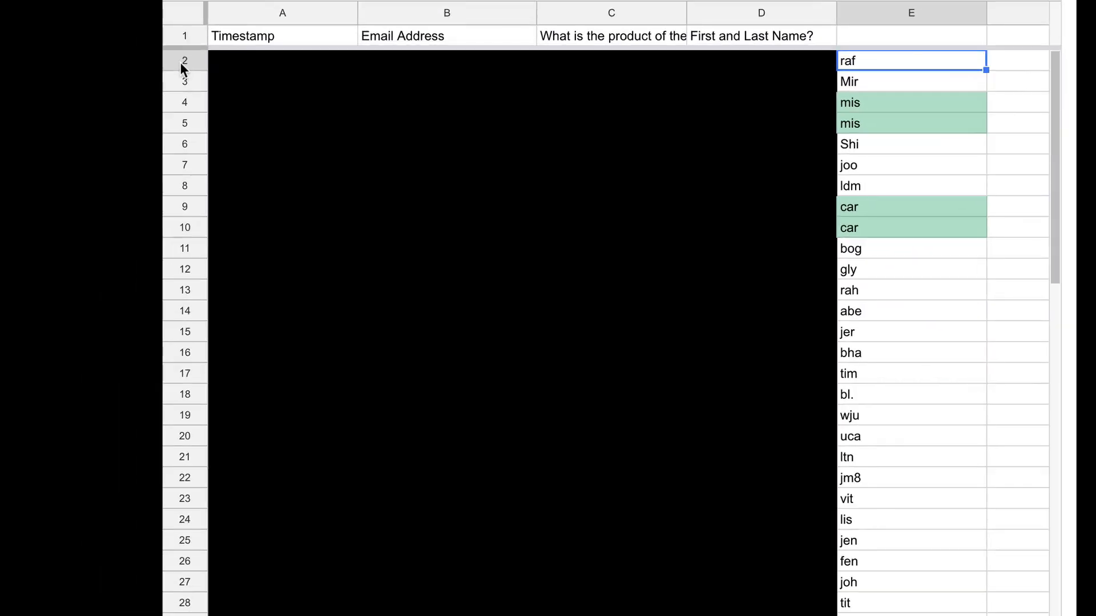
Review the response rows, checking email prefix E2 and the duplicate mis (E5) and car (E10) entries
{"action": "left_click", "coordinate": [185, 61]}
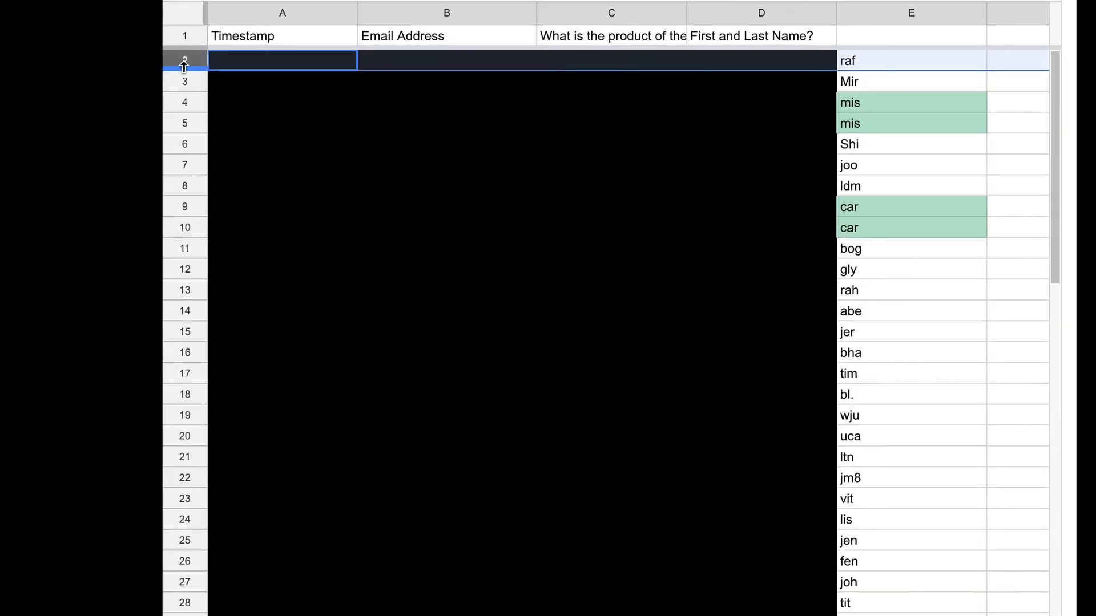
{"action": "mouse_move", "coordinate": [870, 66]}
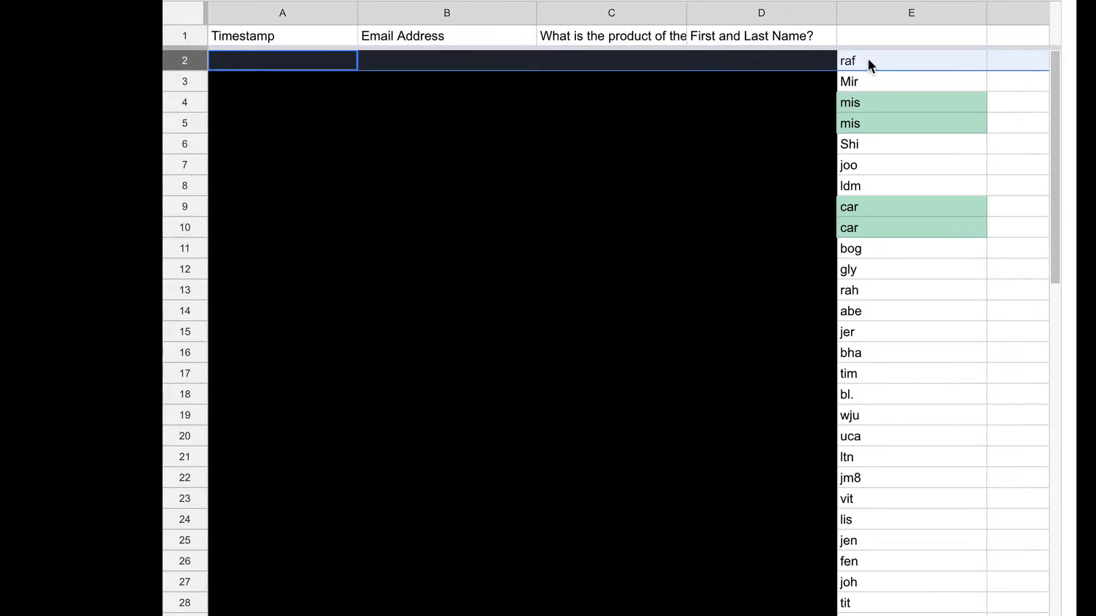
{"action": "left_click", "coordinate": [911, 61]}
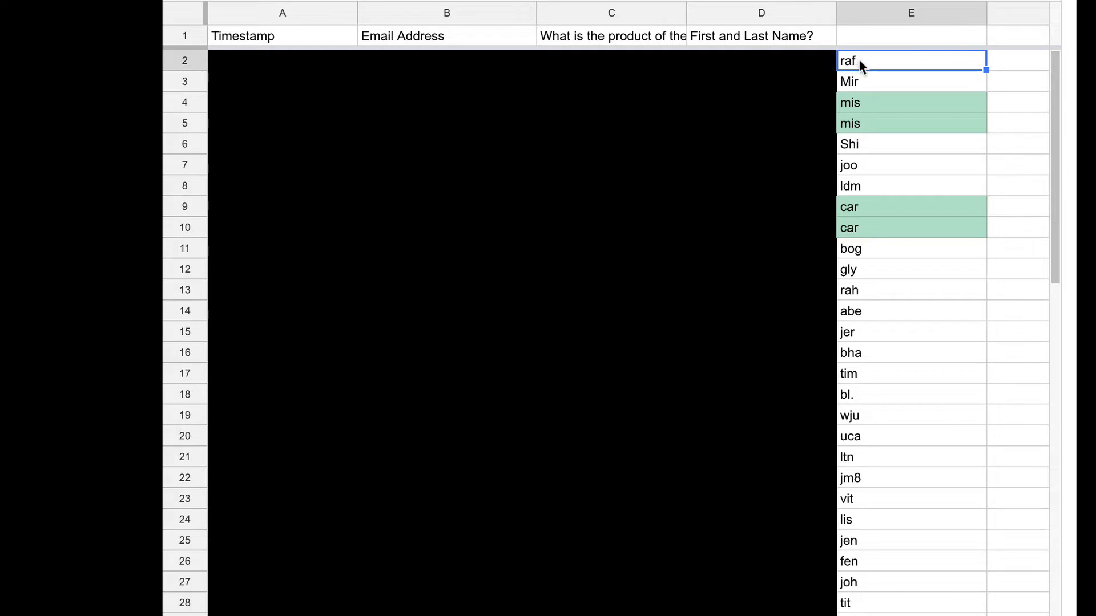
{"action": "left_click", "coordinate": [910, 124]}
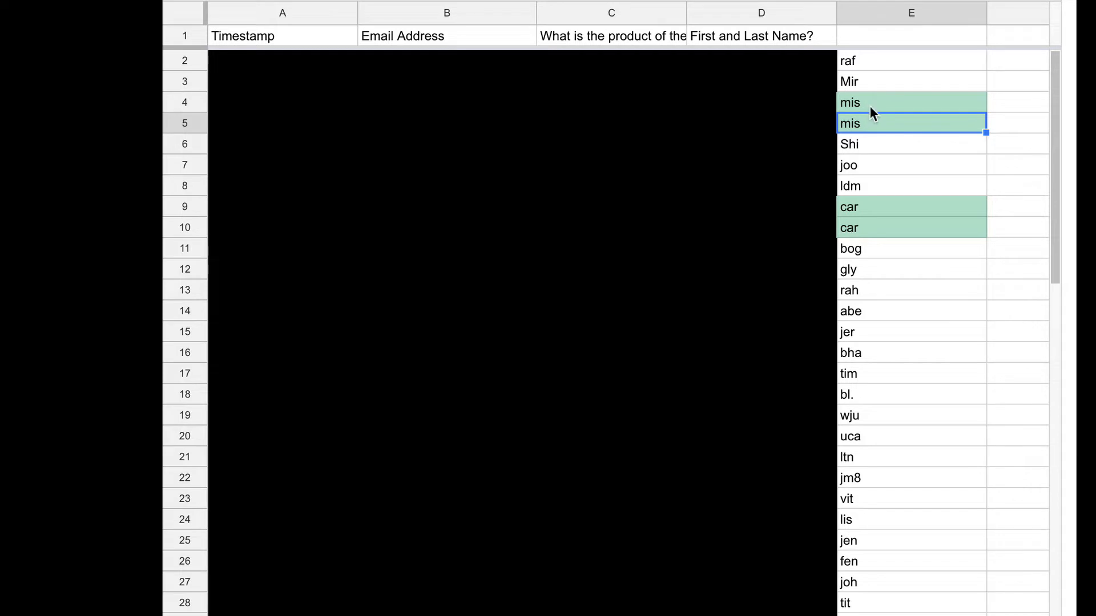
{"action": "mouse_move", "coordinate": [876, 143]}
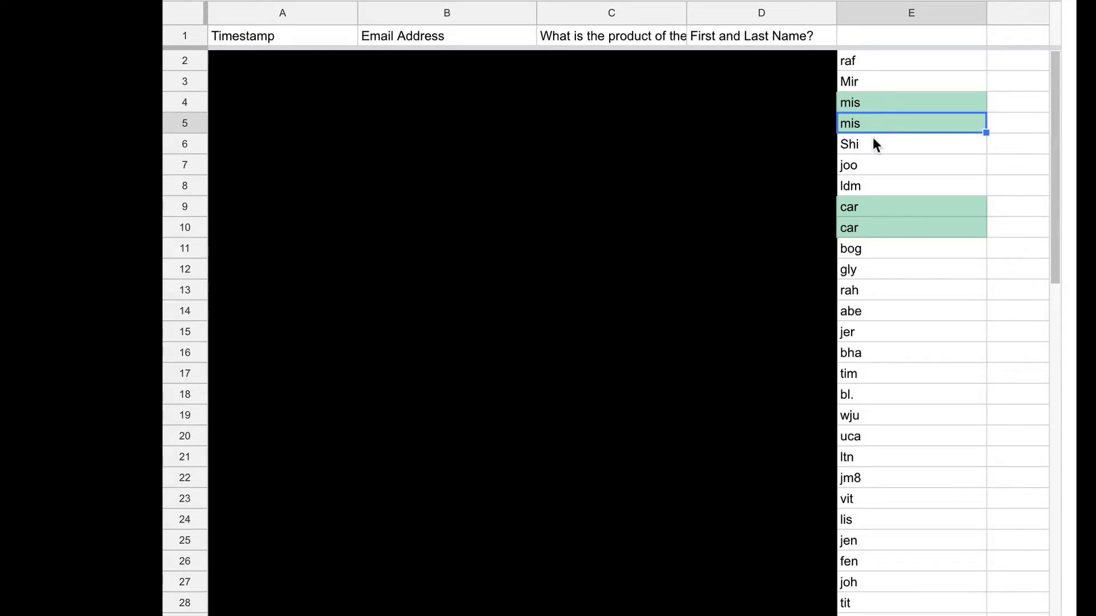
{"action": "mouse_move", "coordinate": [882, 186]}
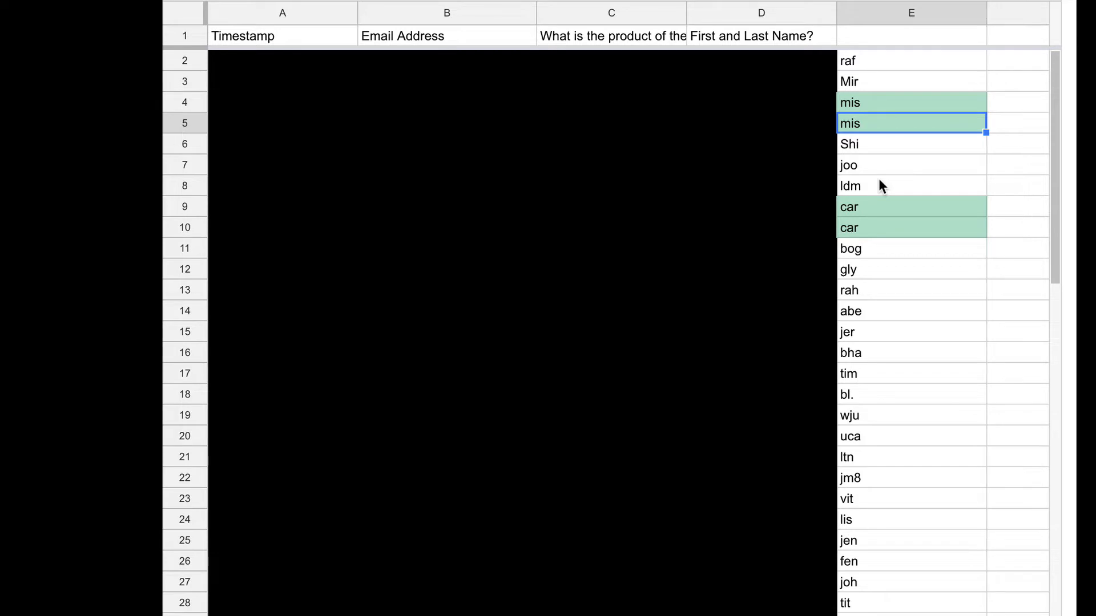
{"action": "left_click", "coordinate": [911, 207]}
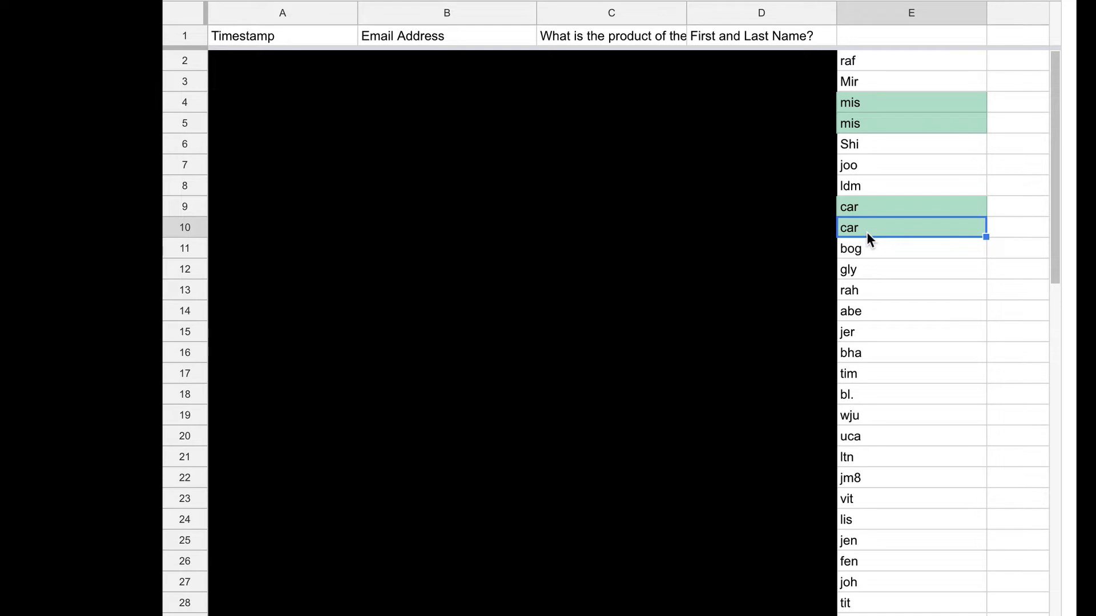
{"action": "mouse_move", "coordinate": [889, 293]}
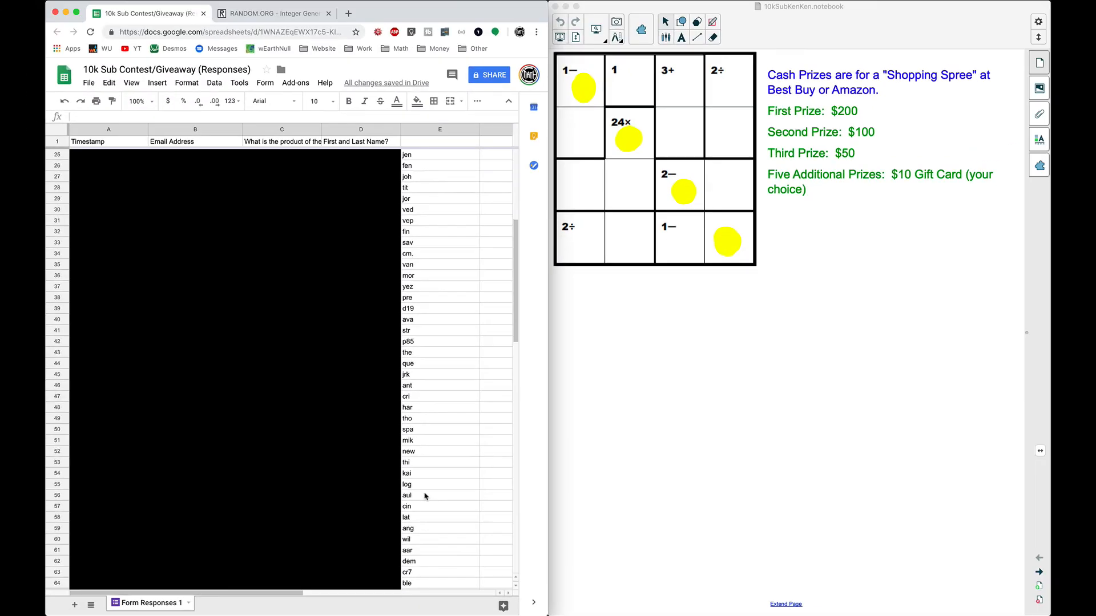
Scroll the sheet back to row 2 and place the browser on the left half beside Notebook
{"action": "scroll", "scroll_direction": "up", "scroll_amount": 3}
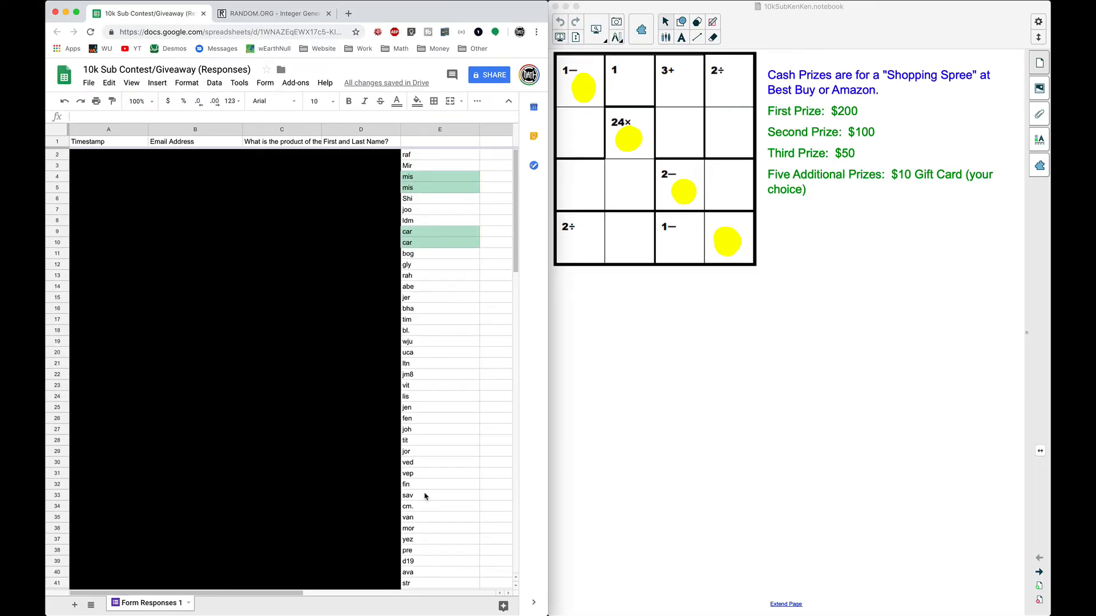
{"action": "left_click", "coordinate": [273, 13]}
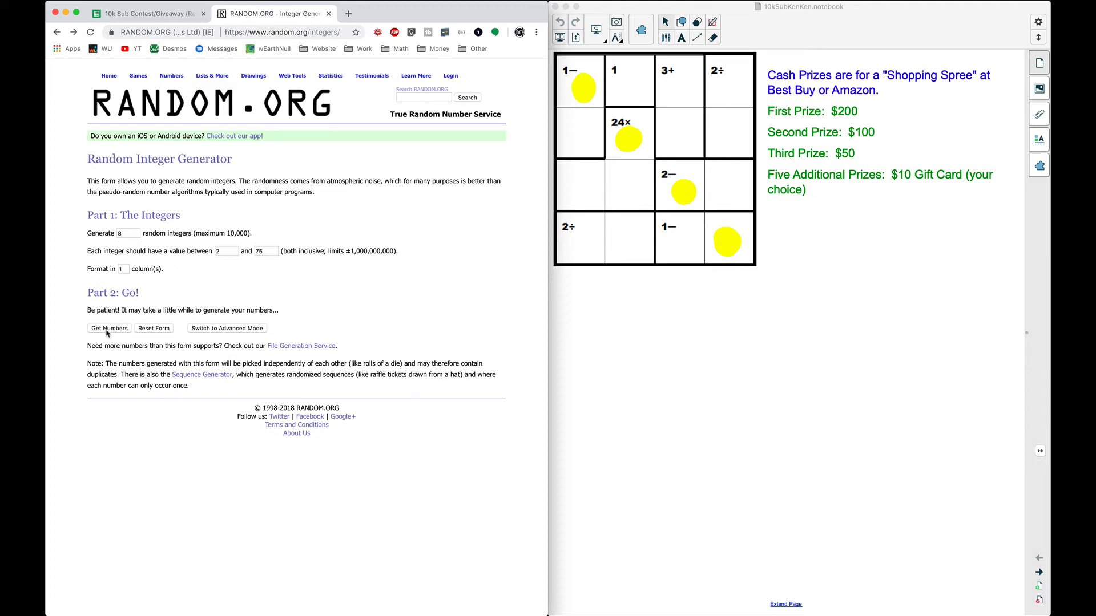
Generate eight random integers from 2 to 75, returning 69, 71, 17, 56, 3, 28, 29 and 70
{"action": "left_click", "coordinate": [109, 329]}
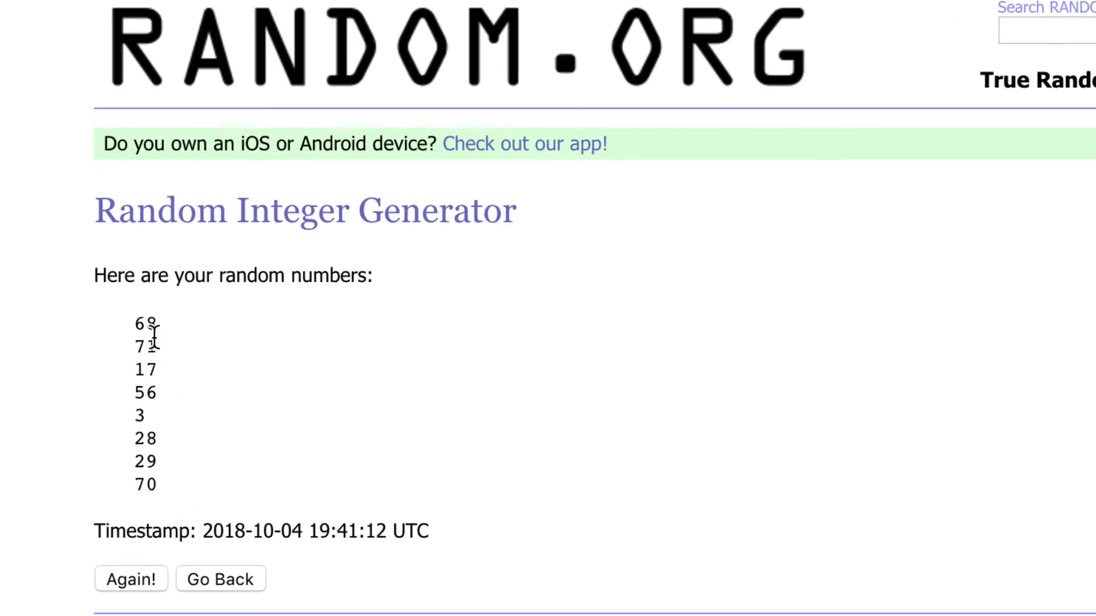
{"action": "mouse_move", "coordinate": [181, 383]}
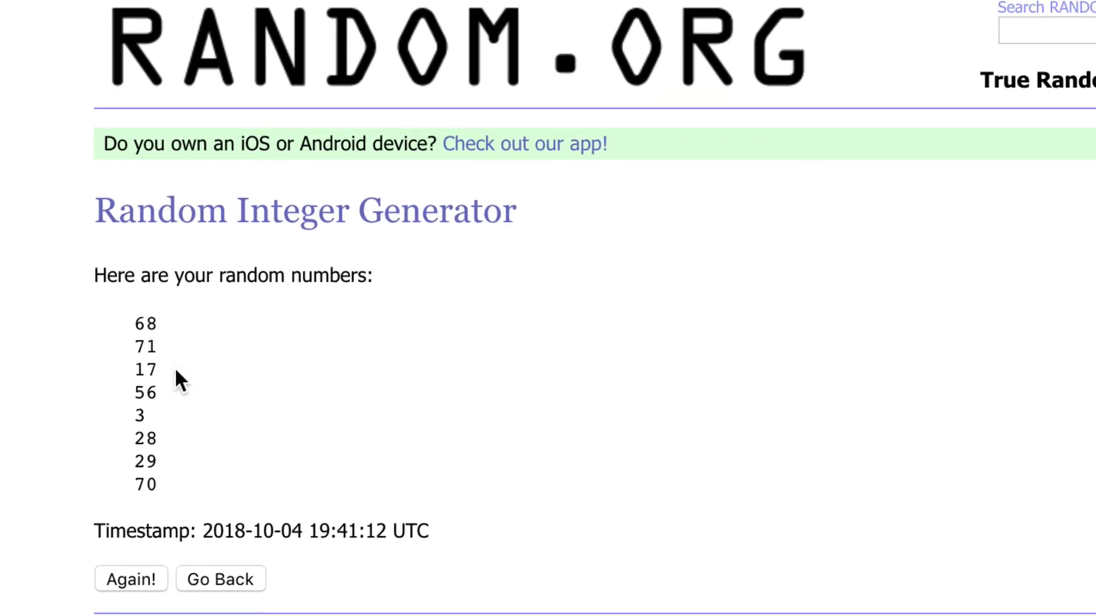
{"action": "mouse_move", "coordinate": [171, 431]}
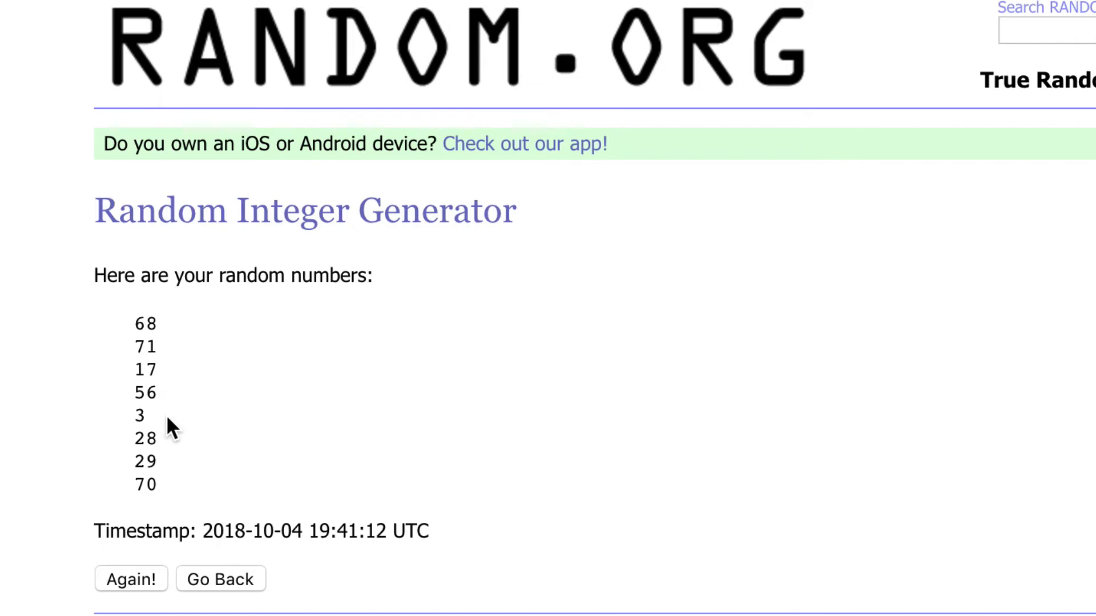
{"action": "mouse_move", "coordinate": [171, 472]}
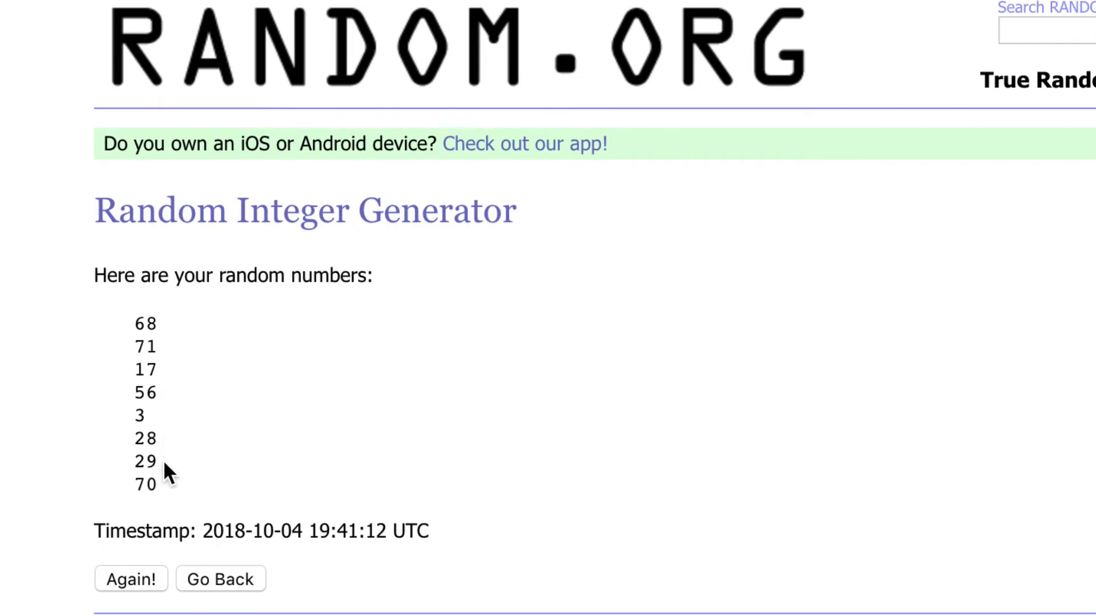
{"action": "mouse_move", "coordinate": [170, 497]}
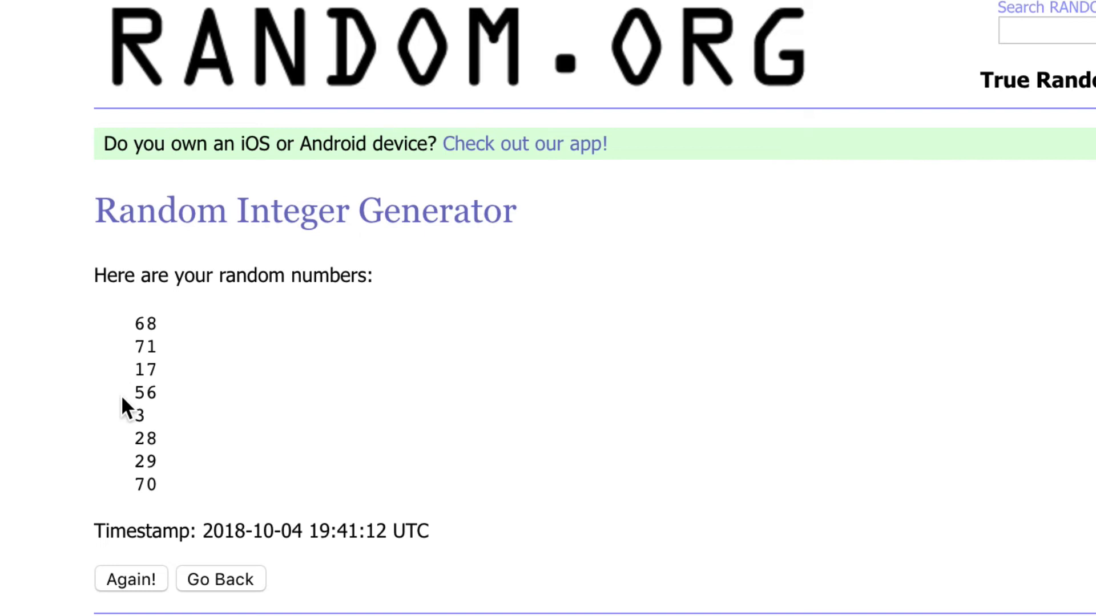
{"action": "mouse_move", "coordinate": [133, 475]}
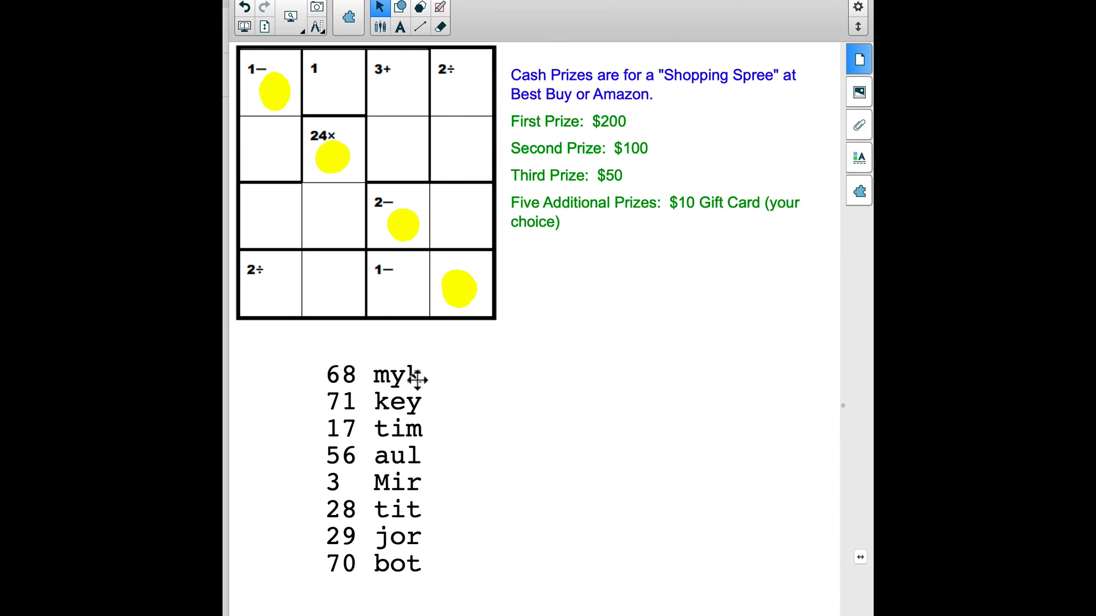
{"action": "mouse_move", "coordinate": [411, 401]}
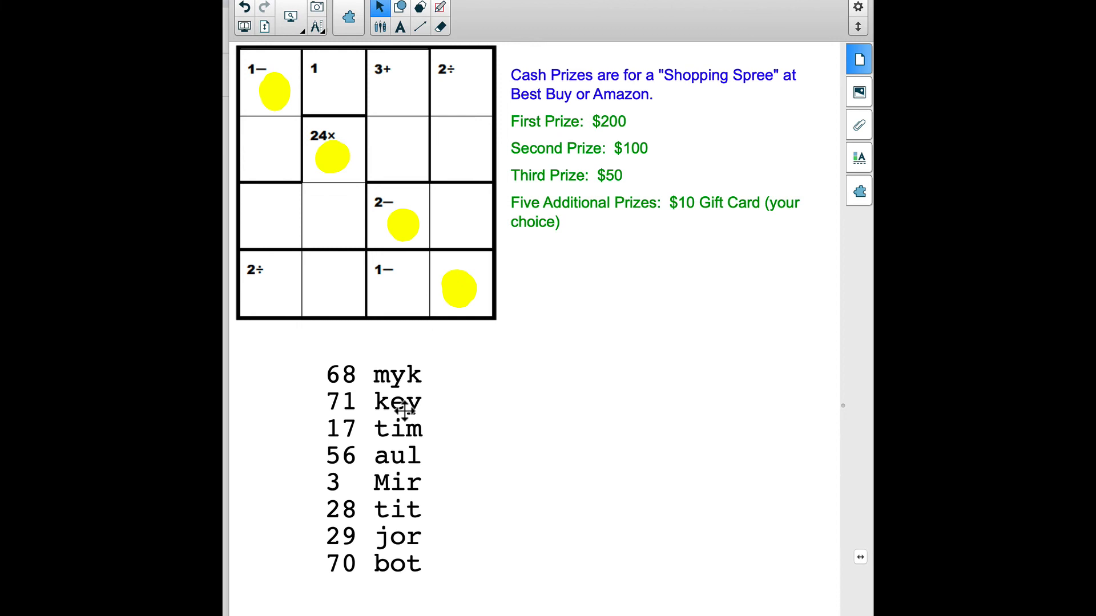
{"action": "mouse_move", "coordinate": [405, 427]}
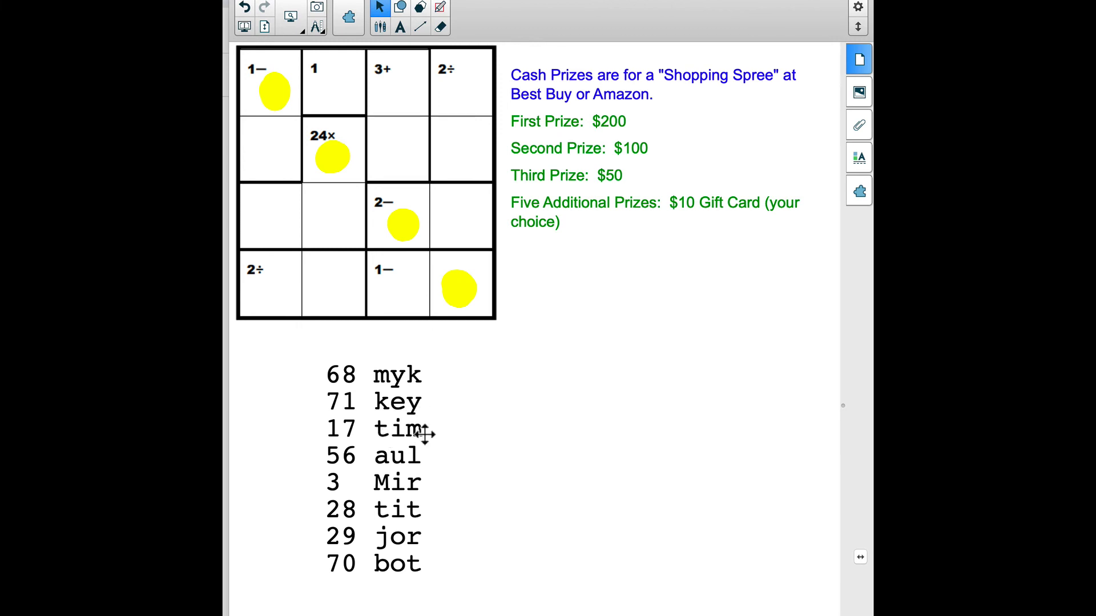
{"action": "mouse_move", "coordinate": [418, 467]}
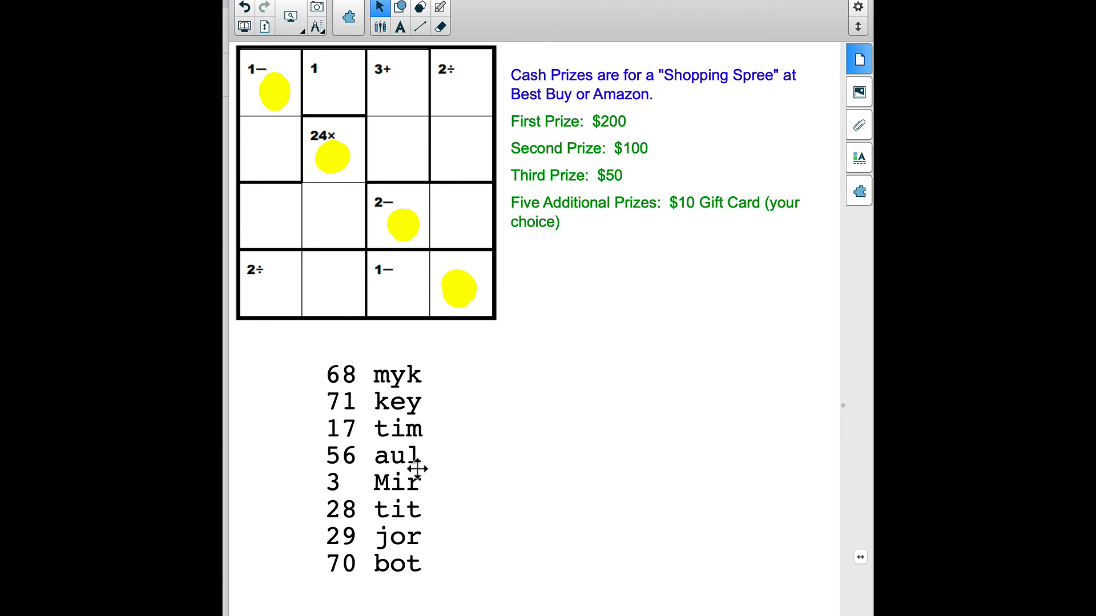
{"action": "mouse_move", "coordinate": [402, 536]}
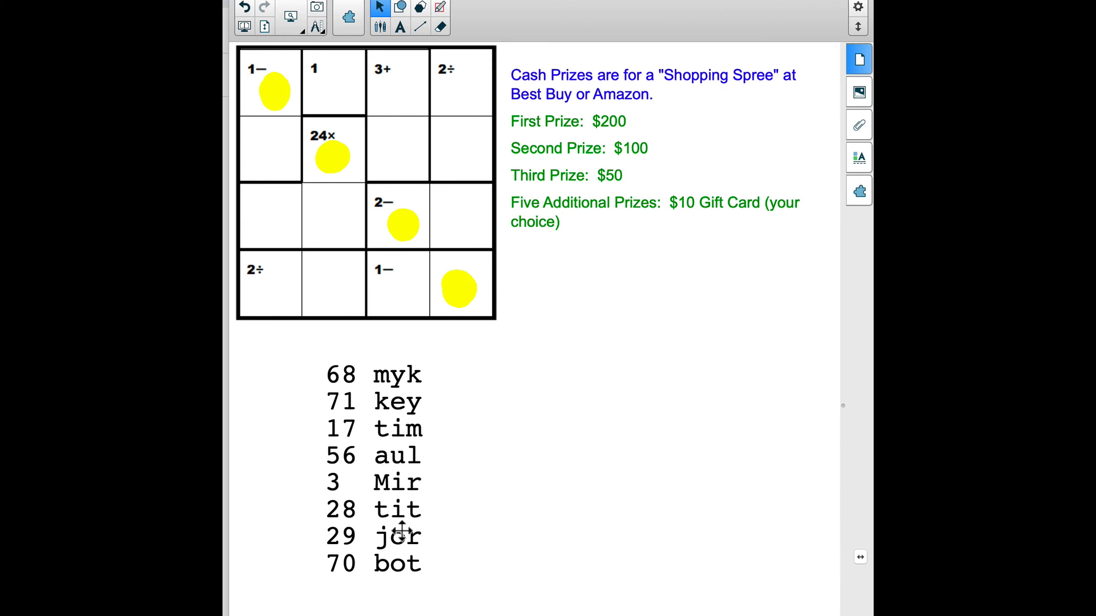